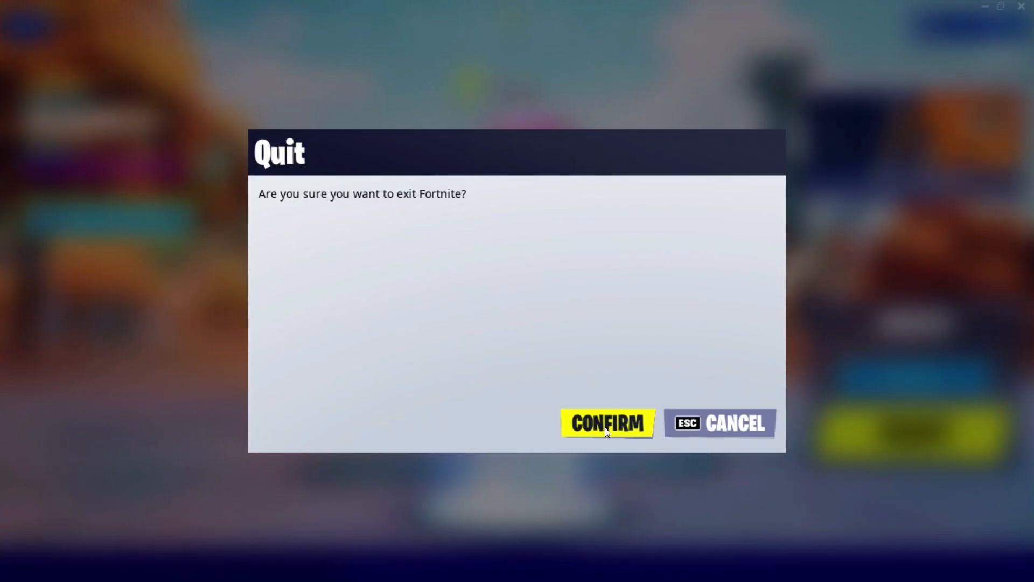
Confirm the Quit prompt to exit Fortnite to the Windows desktop.
{"action": "left_click", "coordinate": [606, 422]}
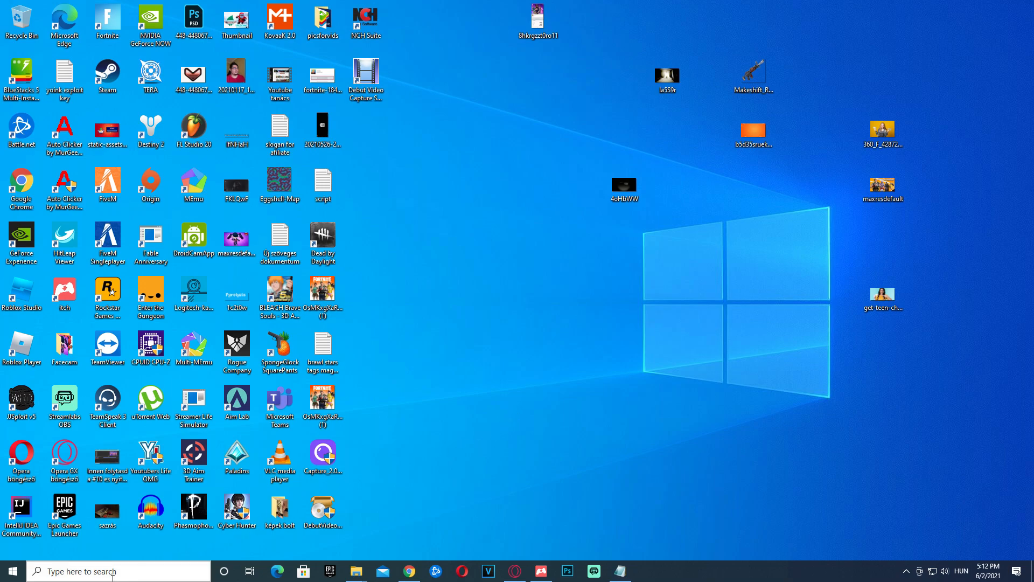
Launch %localappdata% from the Run dialog to show the AppData Local folder.
{"action": "key", "text": "win+r"}
{"action": "type", "text": "%localappdata%"}
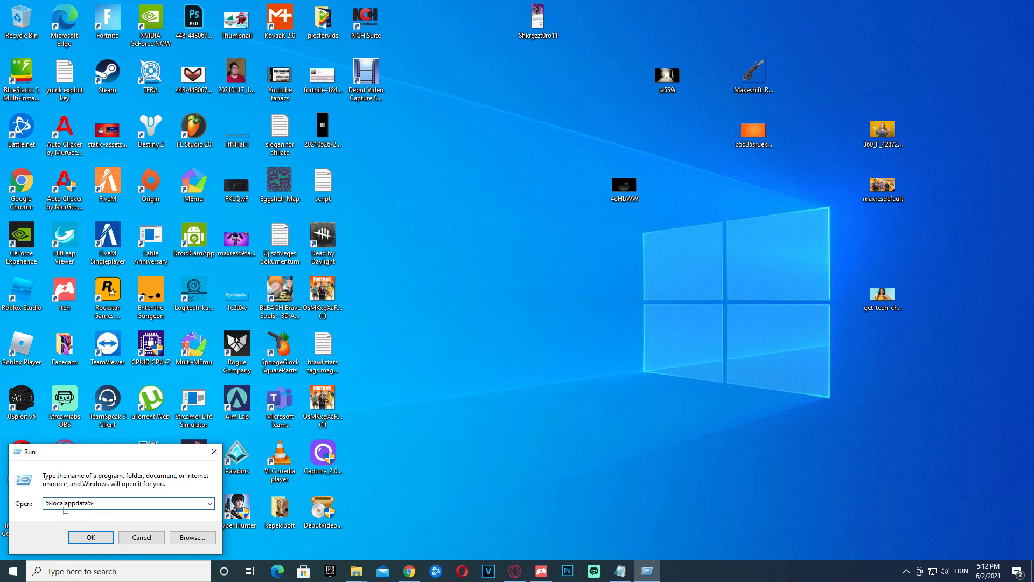
{"action": "left_click", "coordinate": [91, 536]}
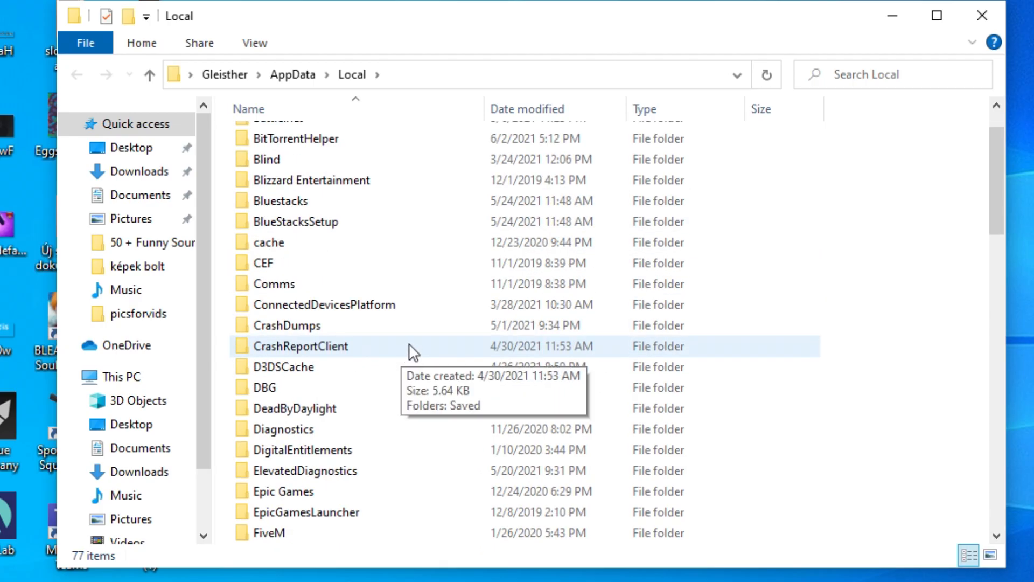
Navigate FortniteGame > Saved > Config > WindowsClient and open GameUserSettings in Notepad.
{"action": "scroll", "scroll_direction": "down", "scroll_amount": 3}
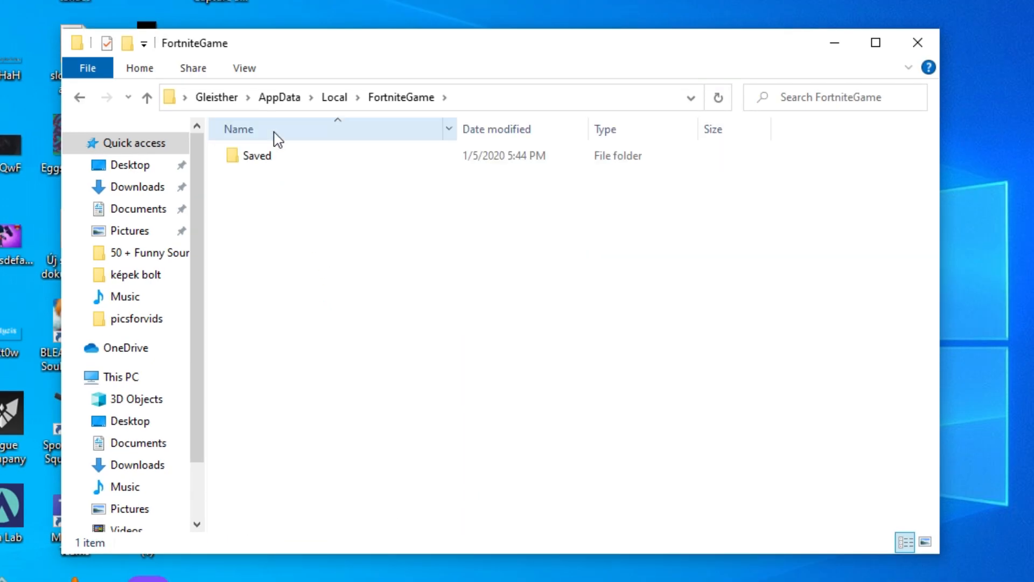
{"action": "double_click", "coordinate": [257, 155]}
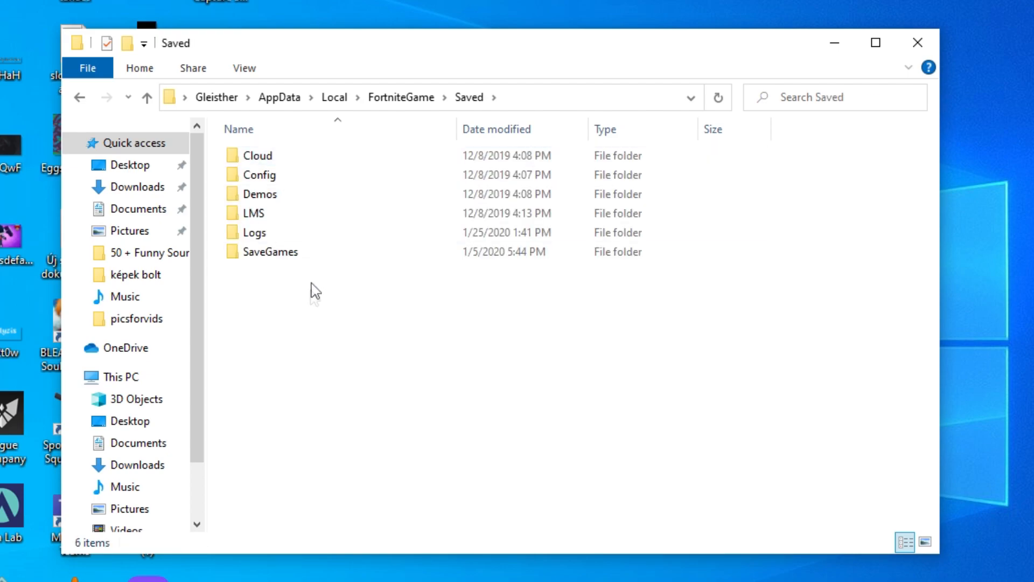
{"action": "double_click", "coordinate": [258, 174]}
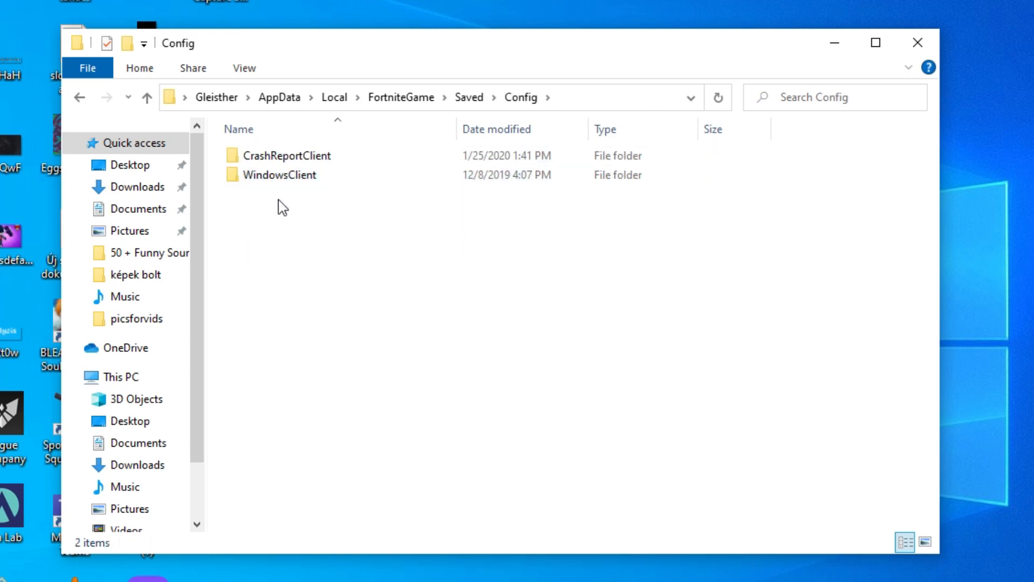
{"action": "left_click", "coordinate": [279, 174]}
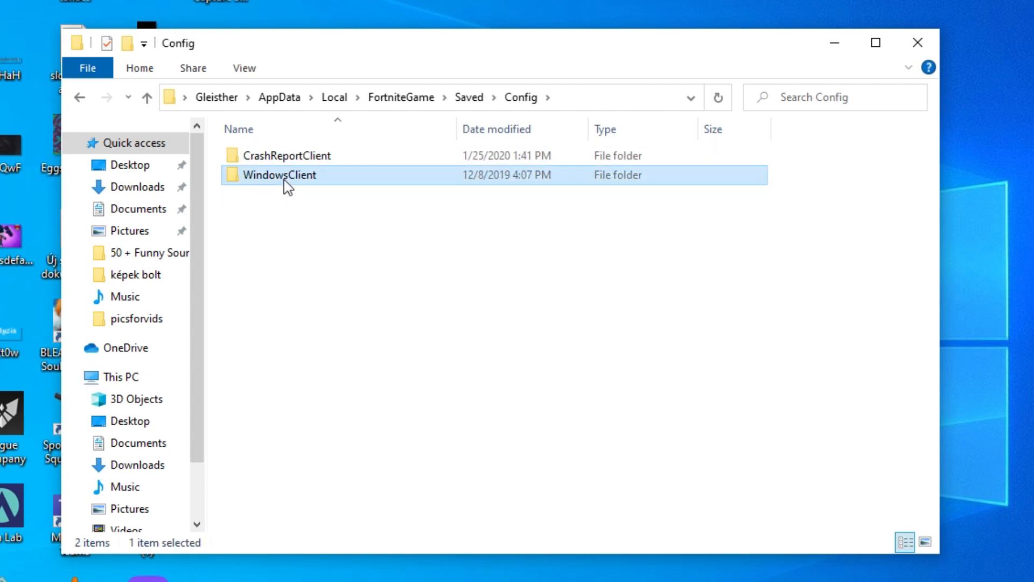
{"action": "double_click", "coordinate": [280, 175]}
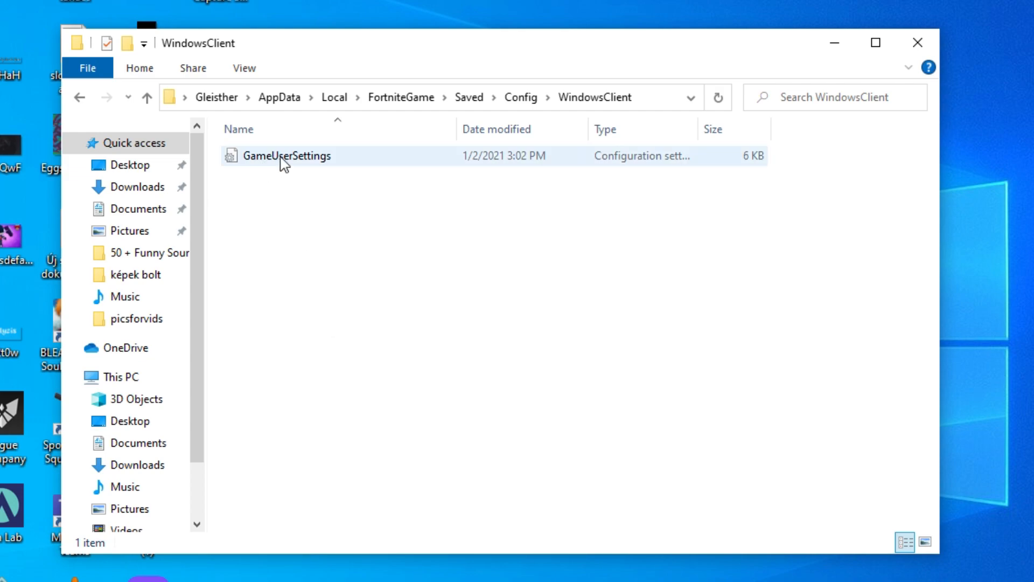
{"action": "double_click", "coordinate": [287, 156]}
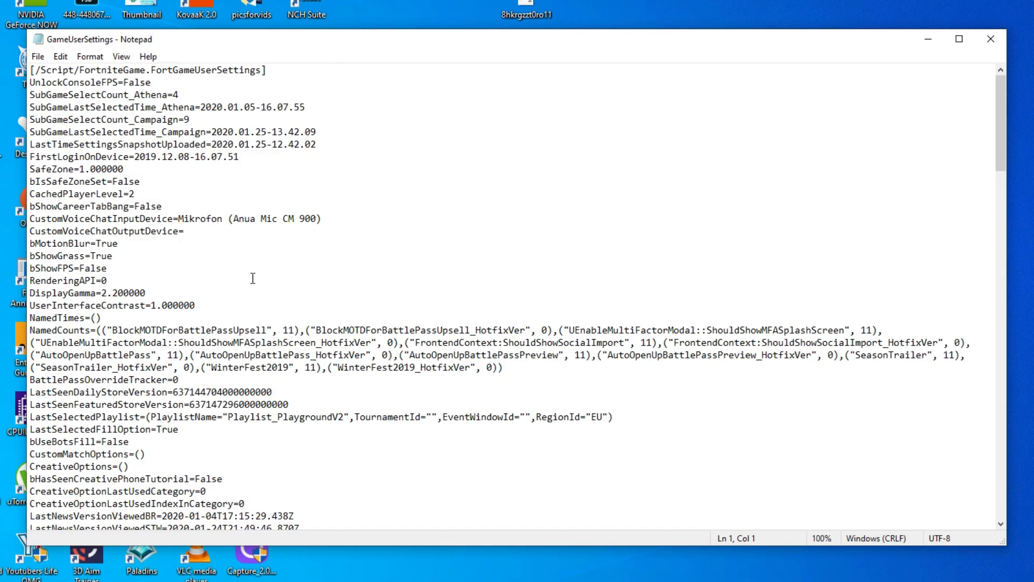
Set LastConfirmedFullscreenMode and PreferredFullscreenMode to 0, then close Notepad and the WindowsClient window.
{"action": "scroll", "scroll_direction": "down", "scroll_amount": 3}
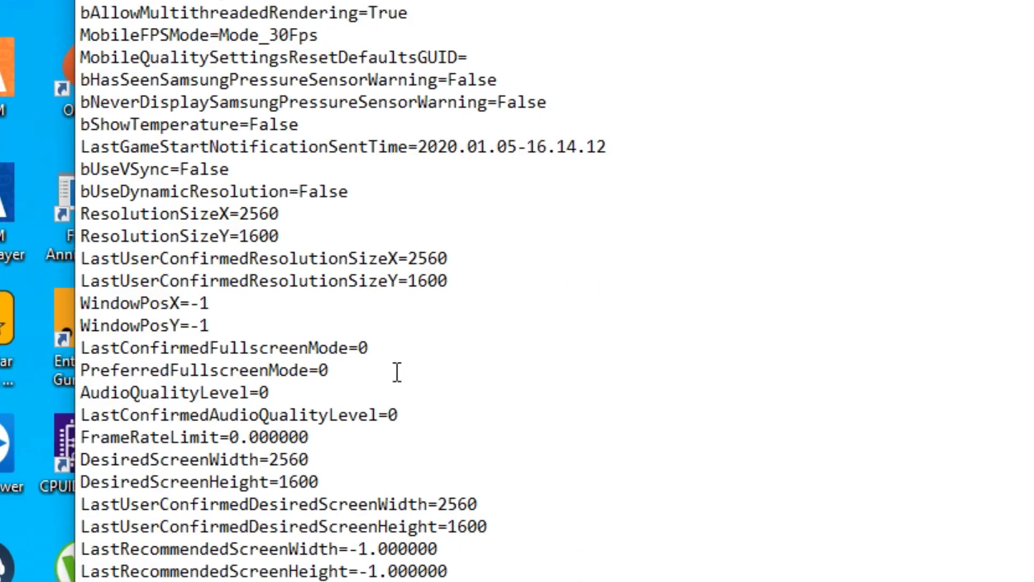
{"action": "left_click", "coordinate": [333, 370]}
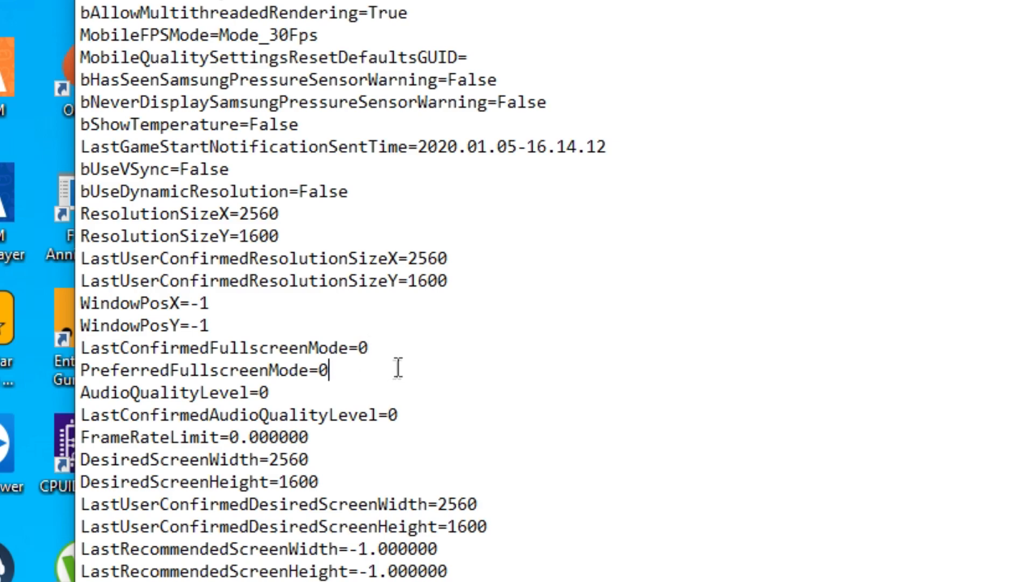
{"action": "mouse_move", "coordinate": [342, 385]}
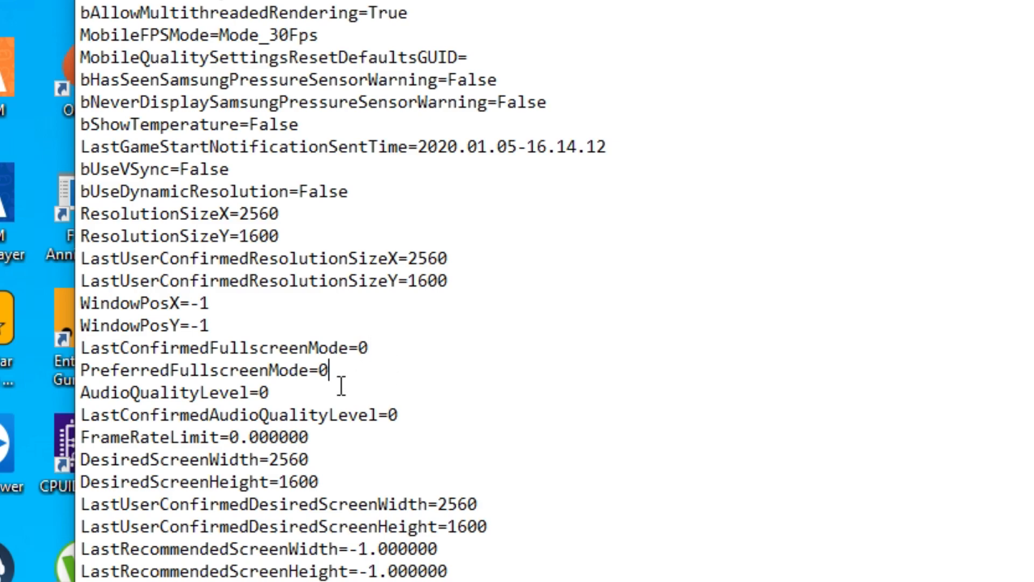
{"action": "scroll", "scroll_direction": "down", "scroll_amount": 3}
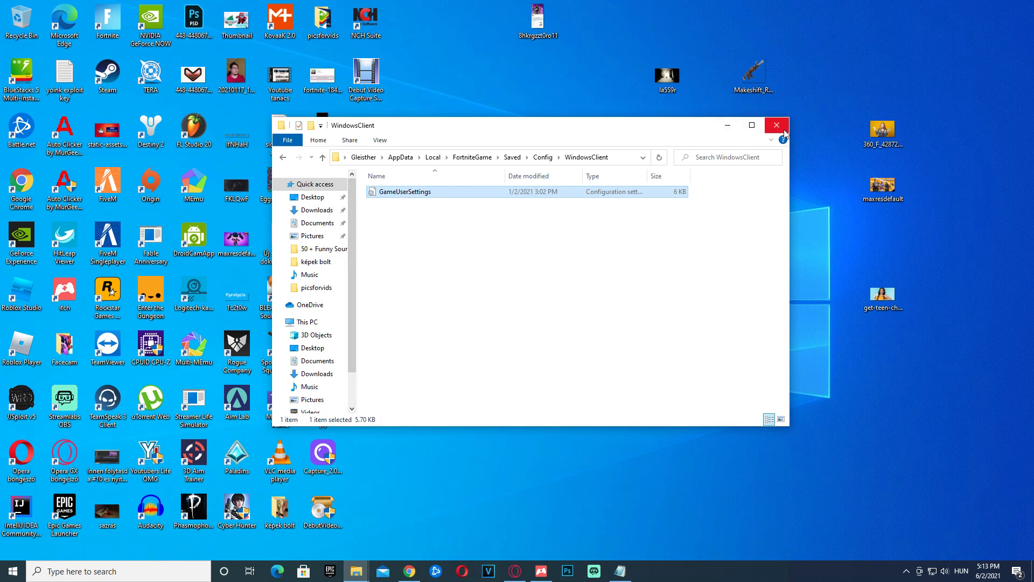
{"action": "left_click", "coordinate": [777, 125]}
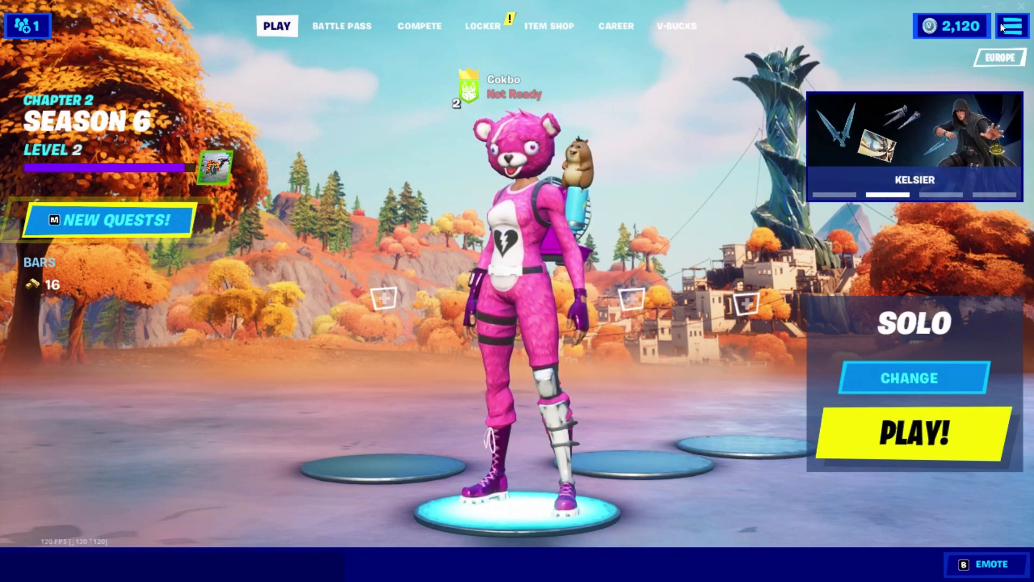
{"action": "left_click", "coordinate": [1013, 26]}
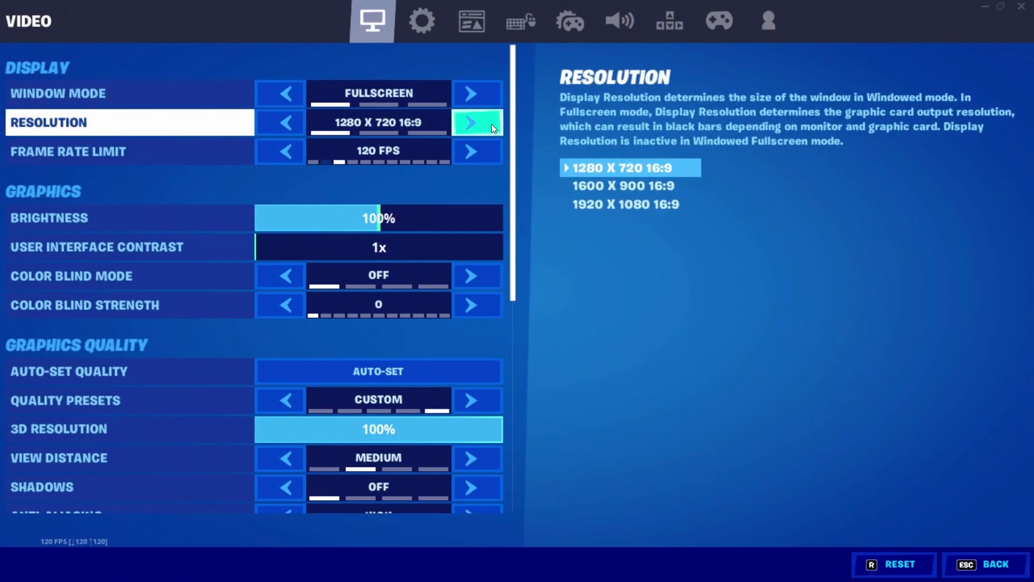
{"action": "left_click", "coordinate": [477, 121]}
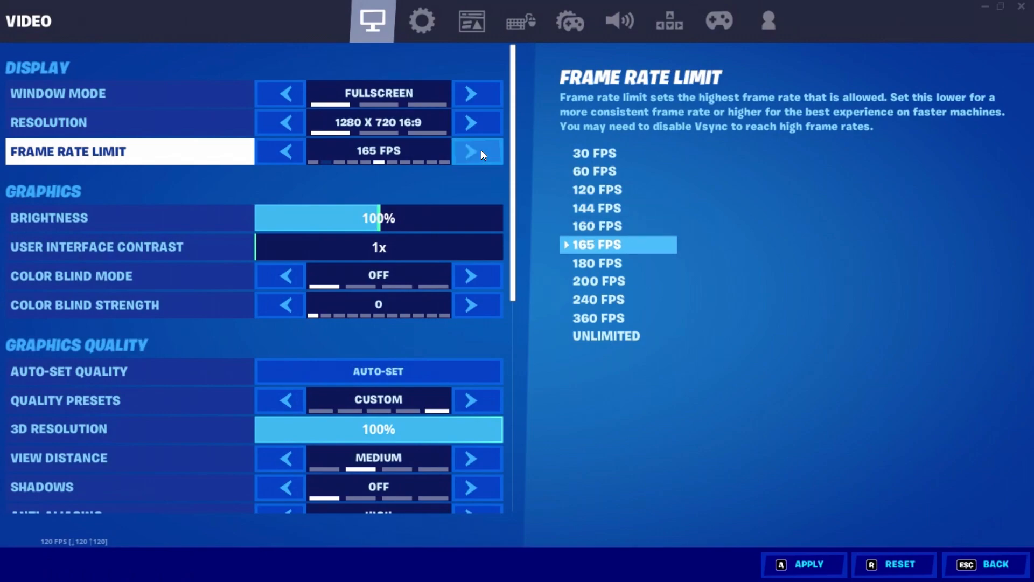
{"action": "left_click", "coordinate": [279, 151]}
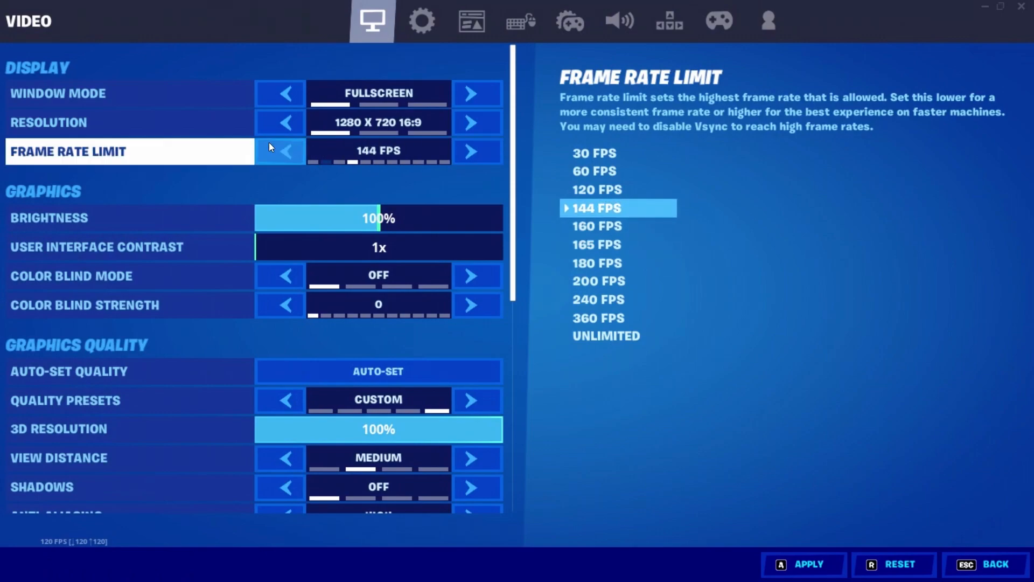
{"action": "left_click", "coordinate": [279, 151]}
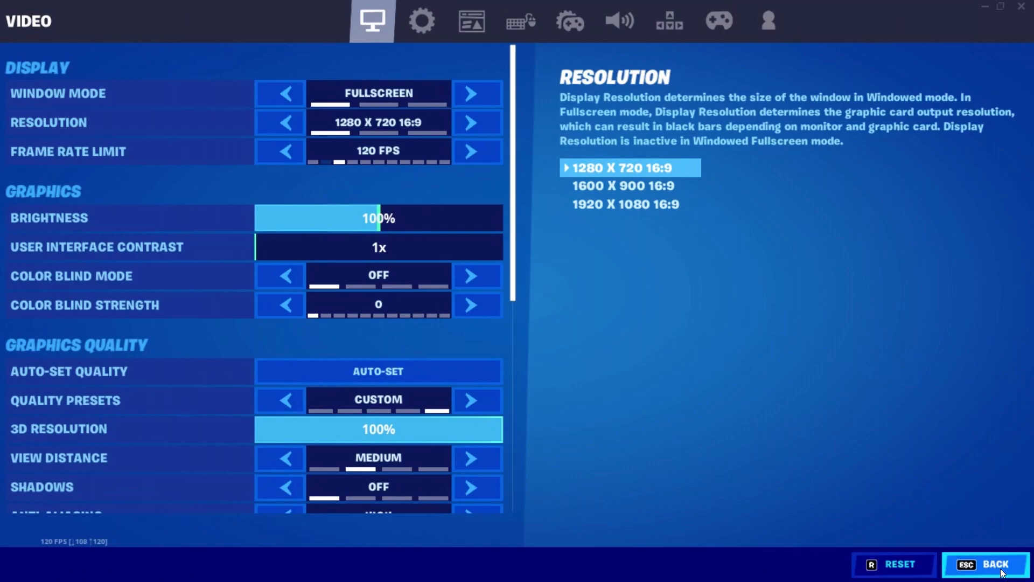
{"action": "mouse_move", "coordinate": [831, 311]}
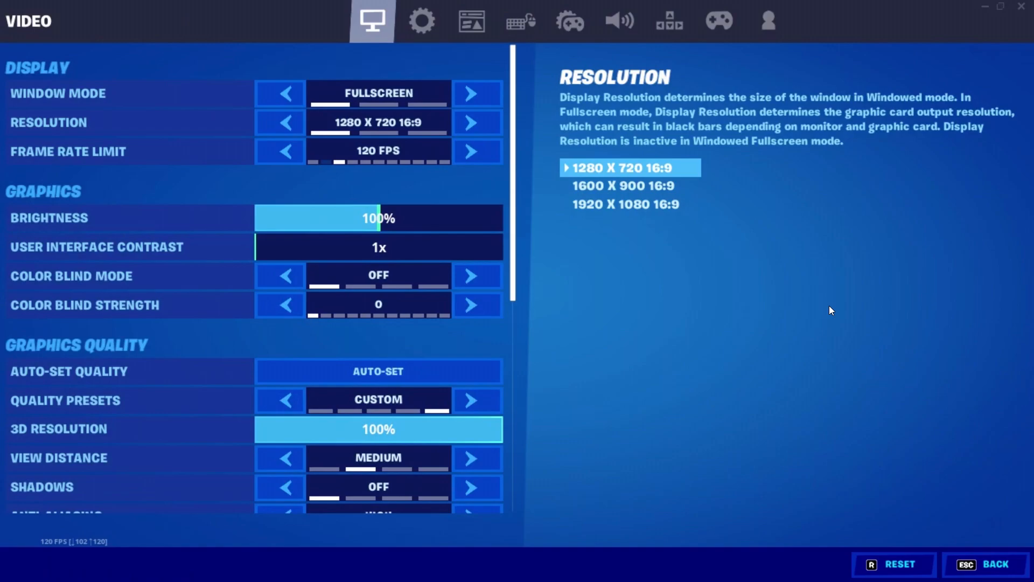
{"action": "left_click", "coordinate": [984, 563]}
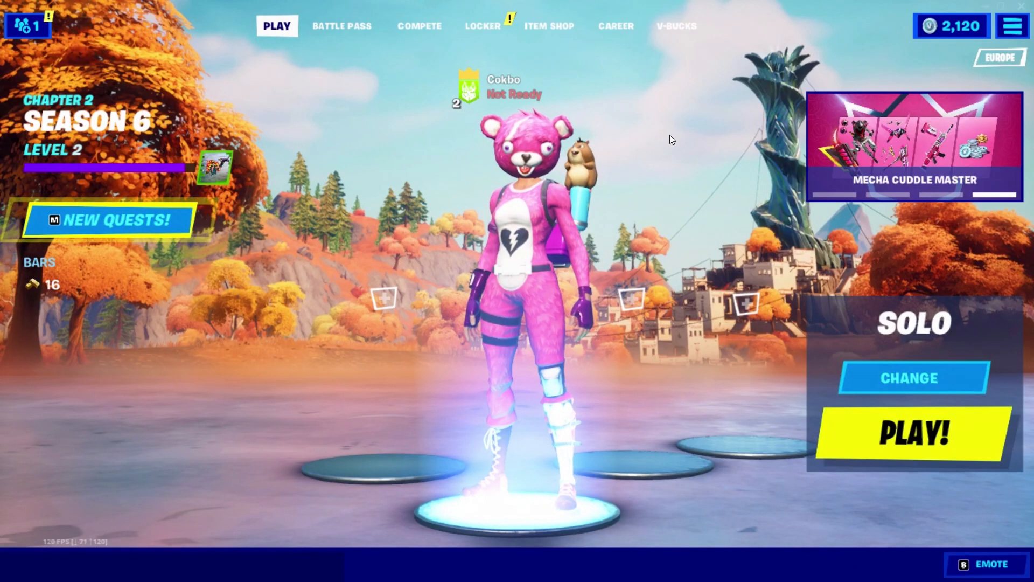